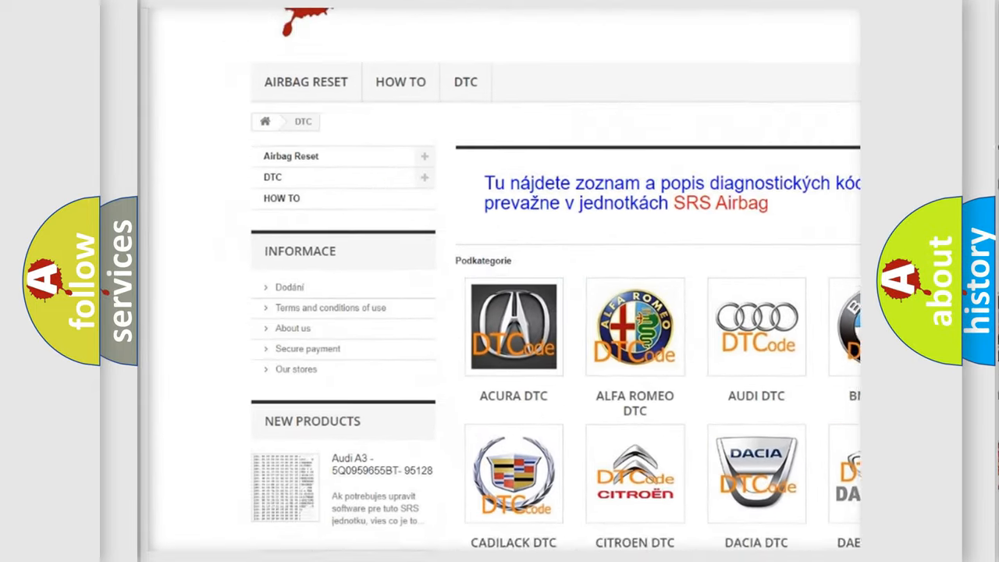
pyautogui.scroll(-3)
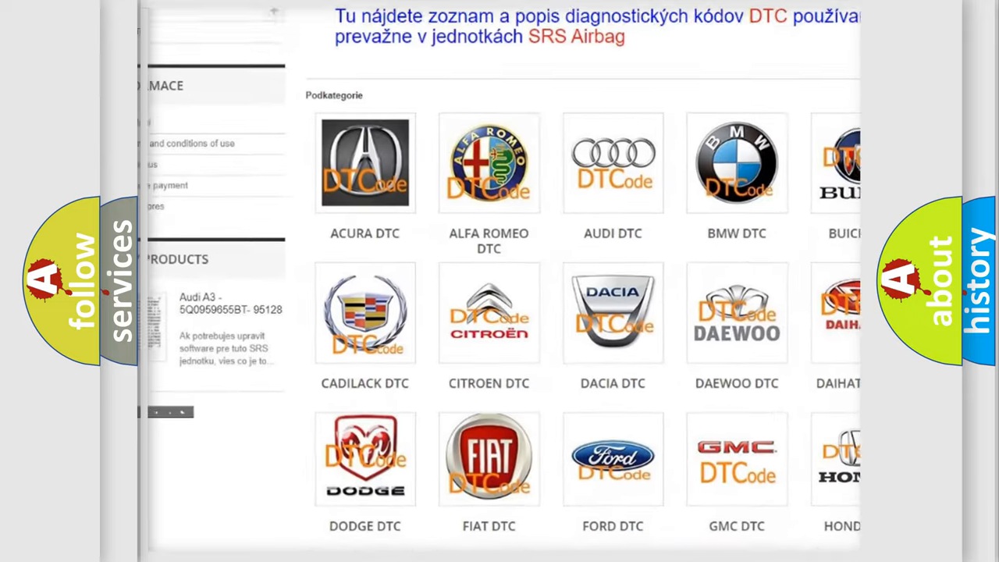
pyautogui.scroll(-3)
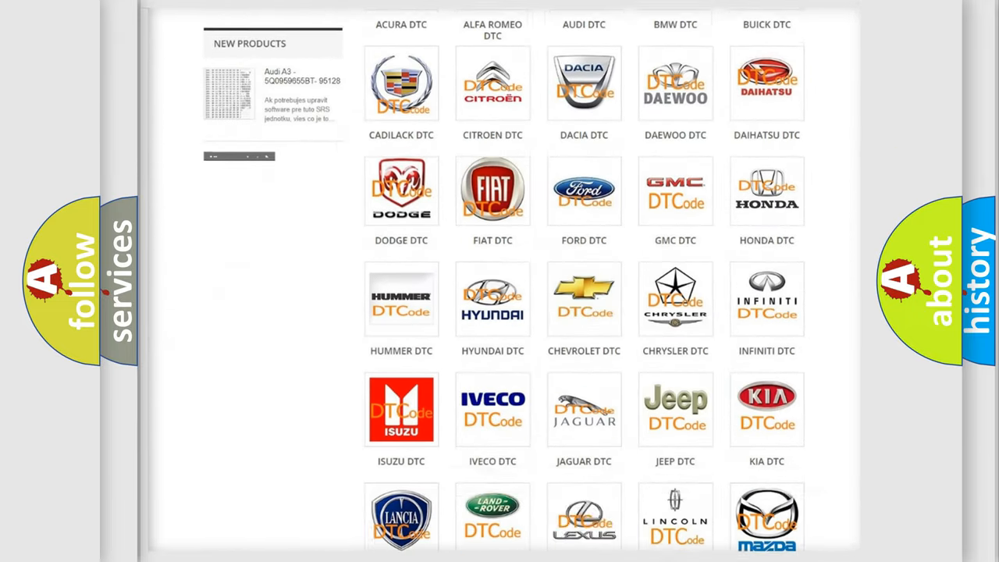
pyautogui.scroll(-3)
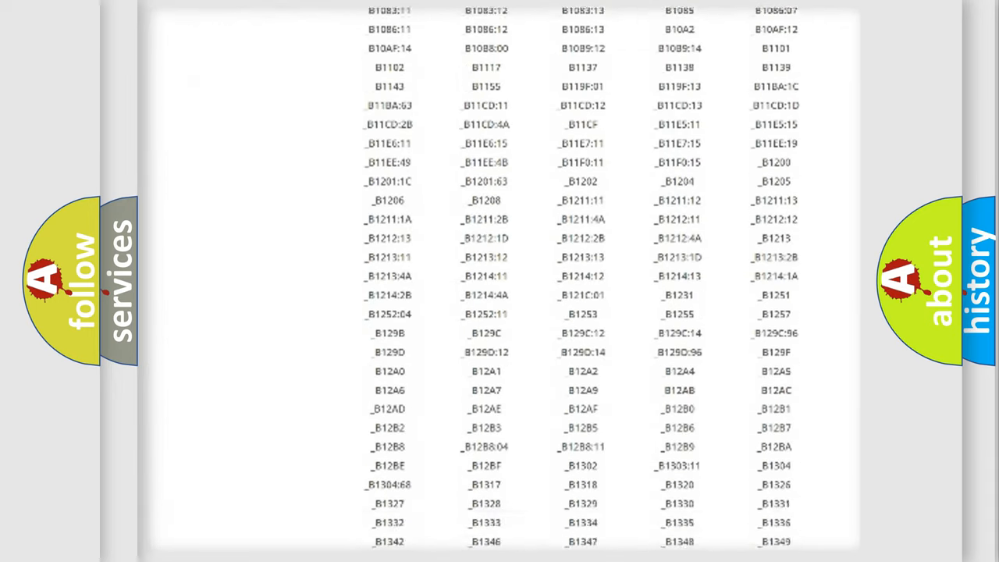
pyautogui.scroll(-3)
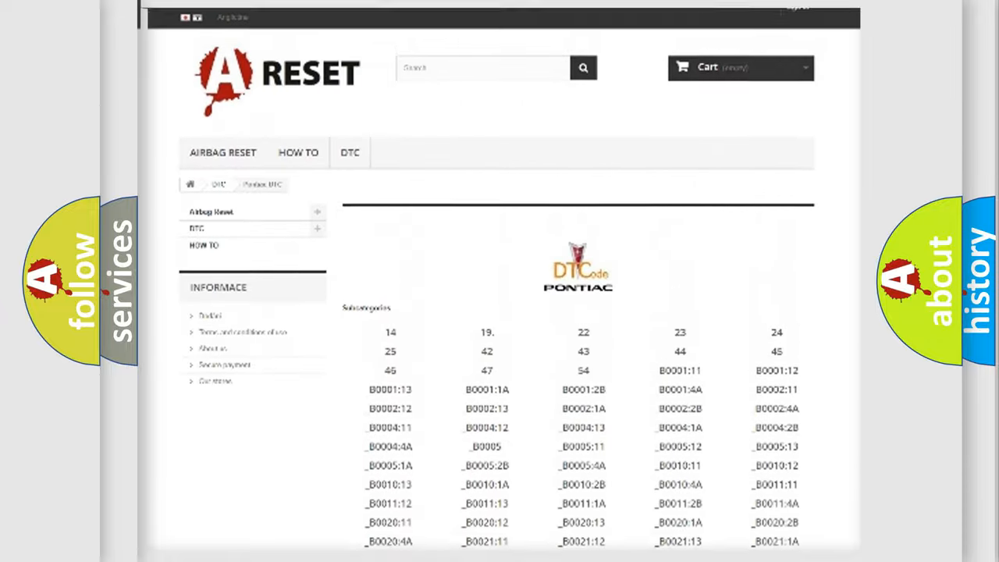
pyautogui.scroll(3)
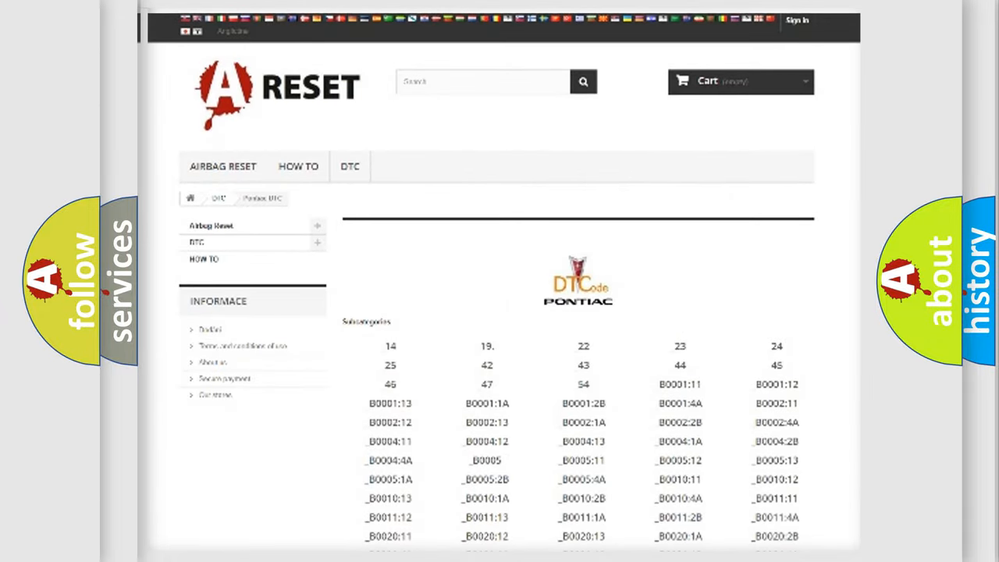